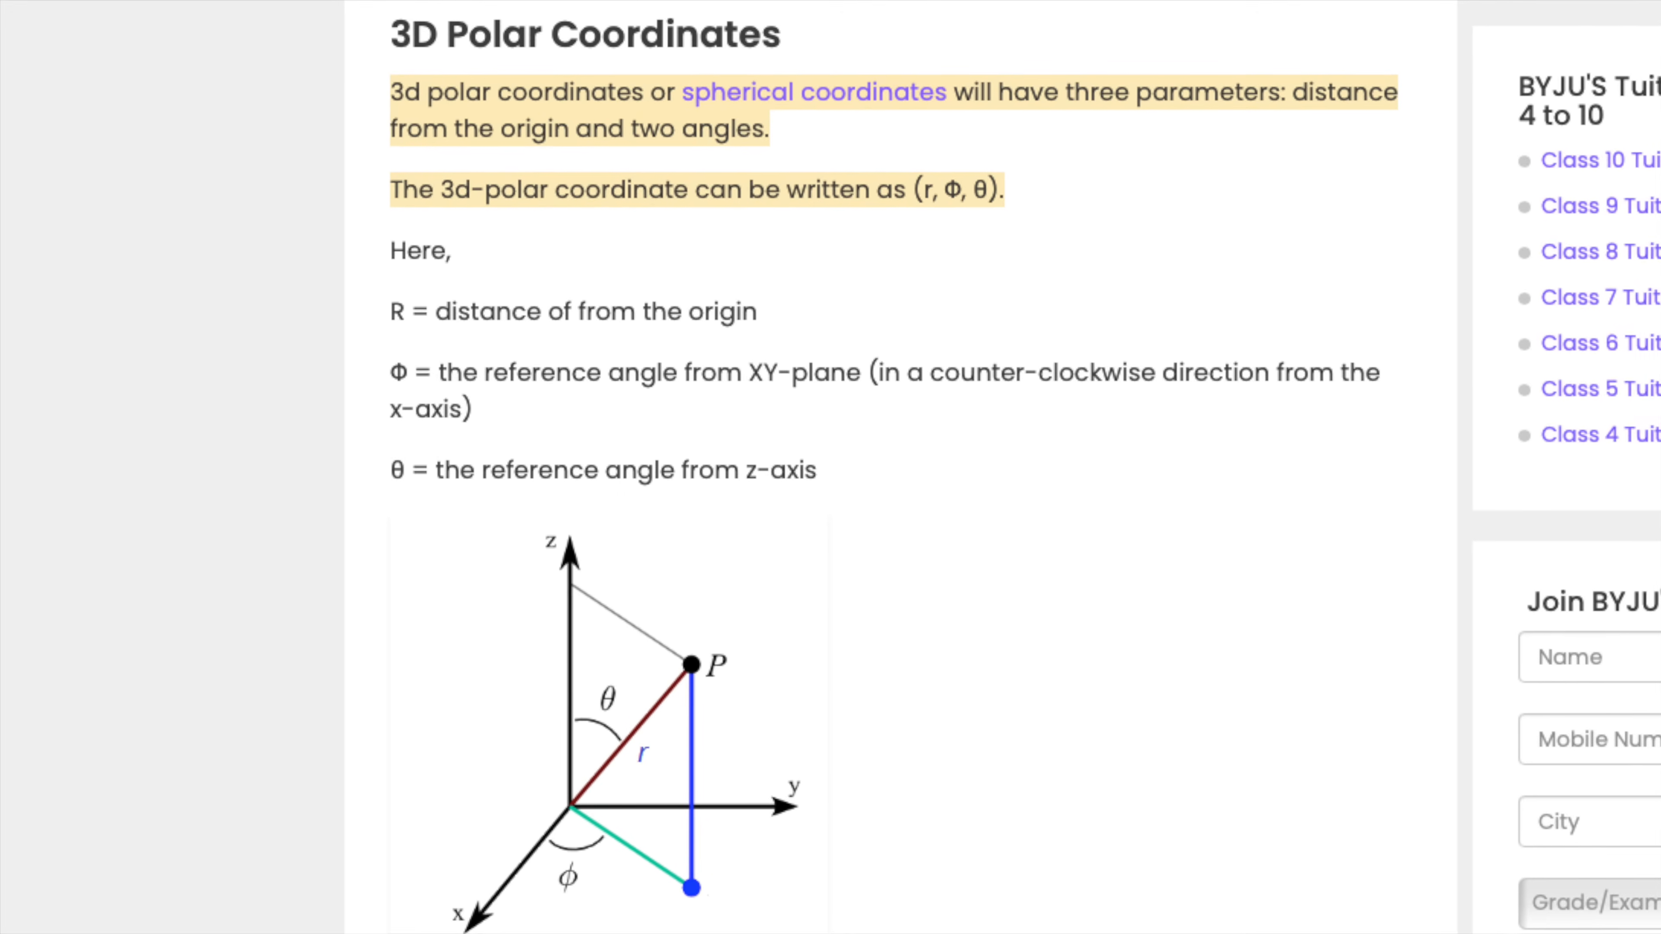
scroll("down", 3)
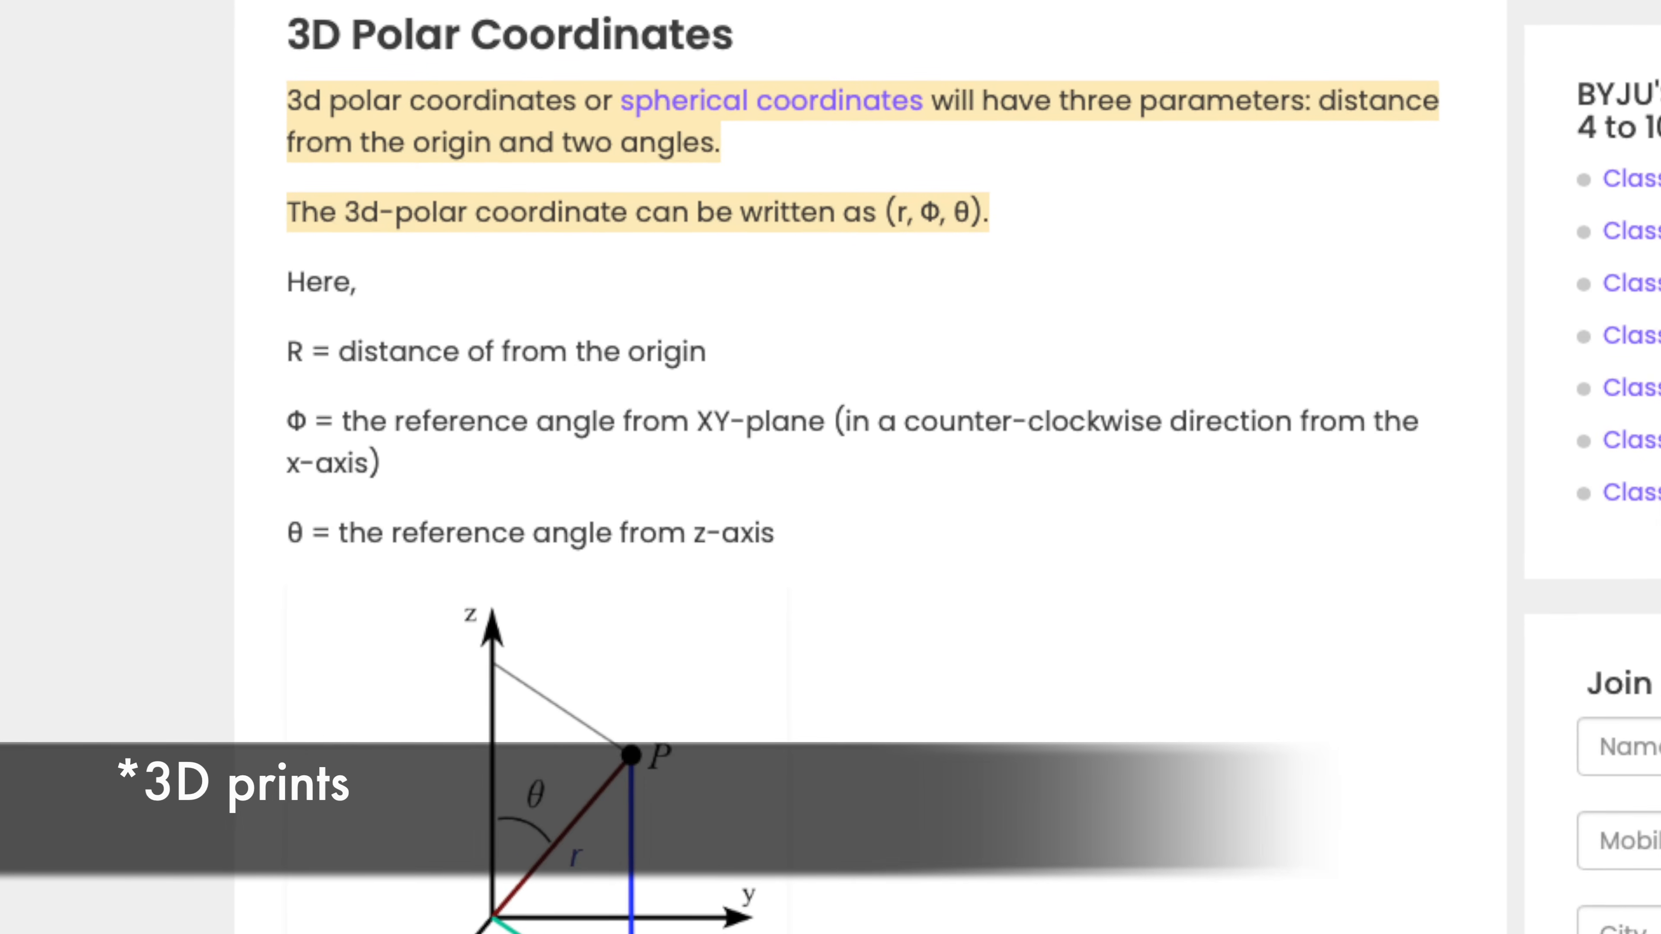
scroll("up", 3)
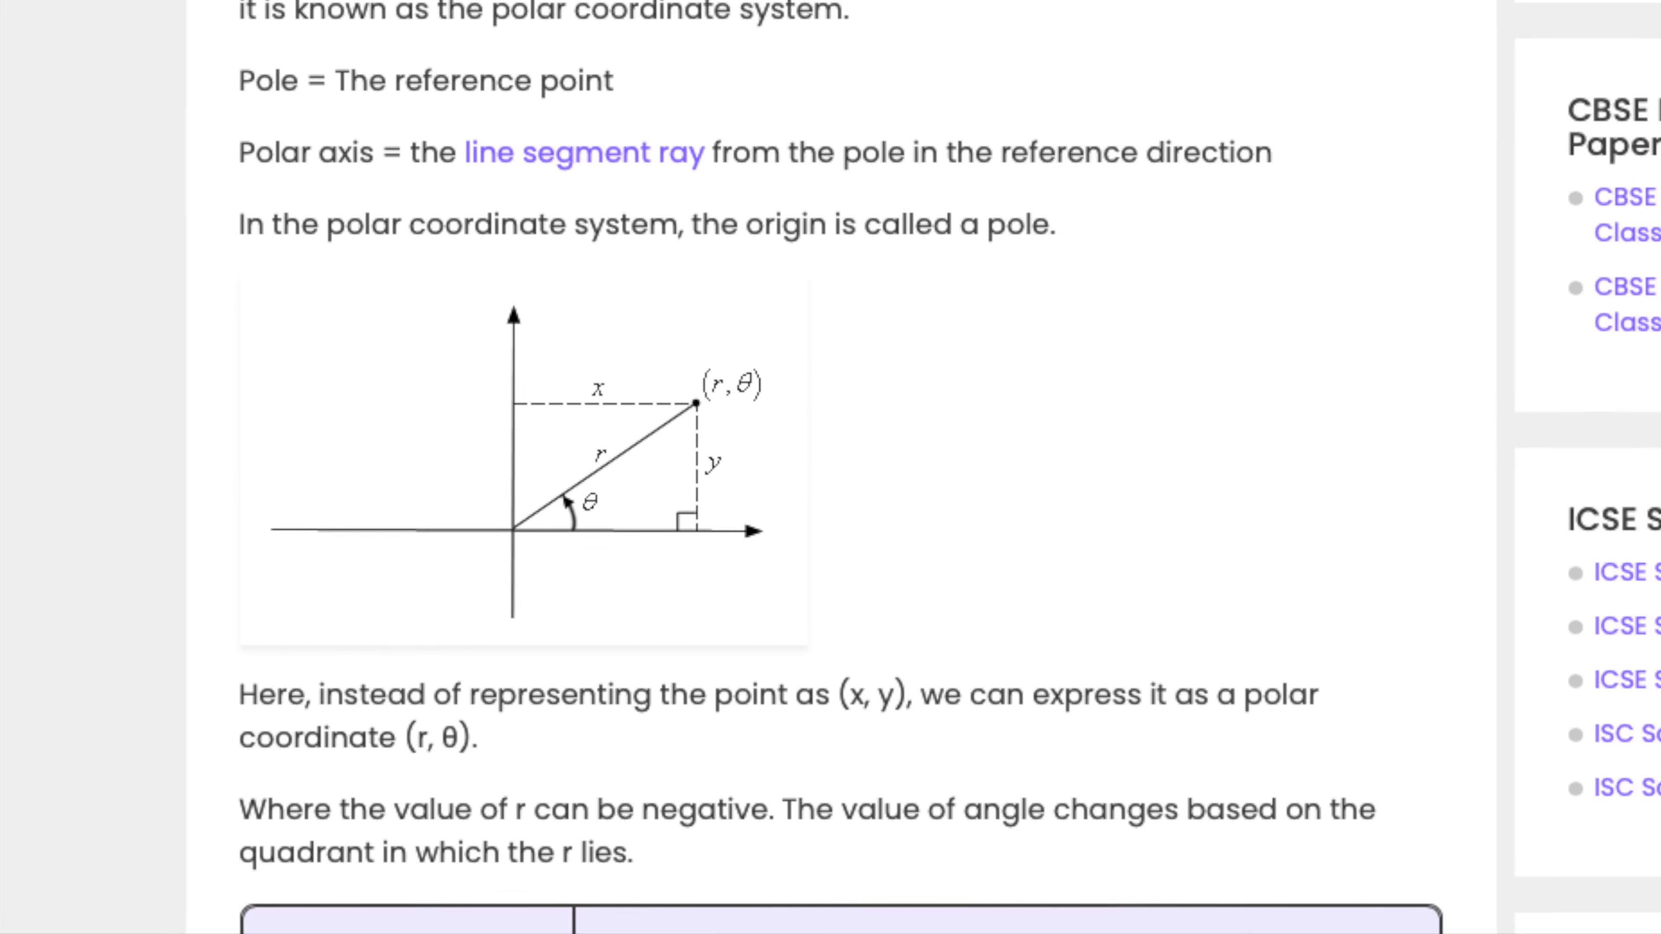
scroll("down", 3)
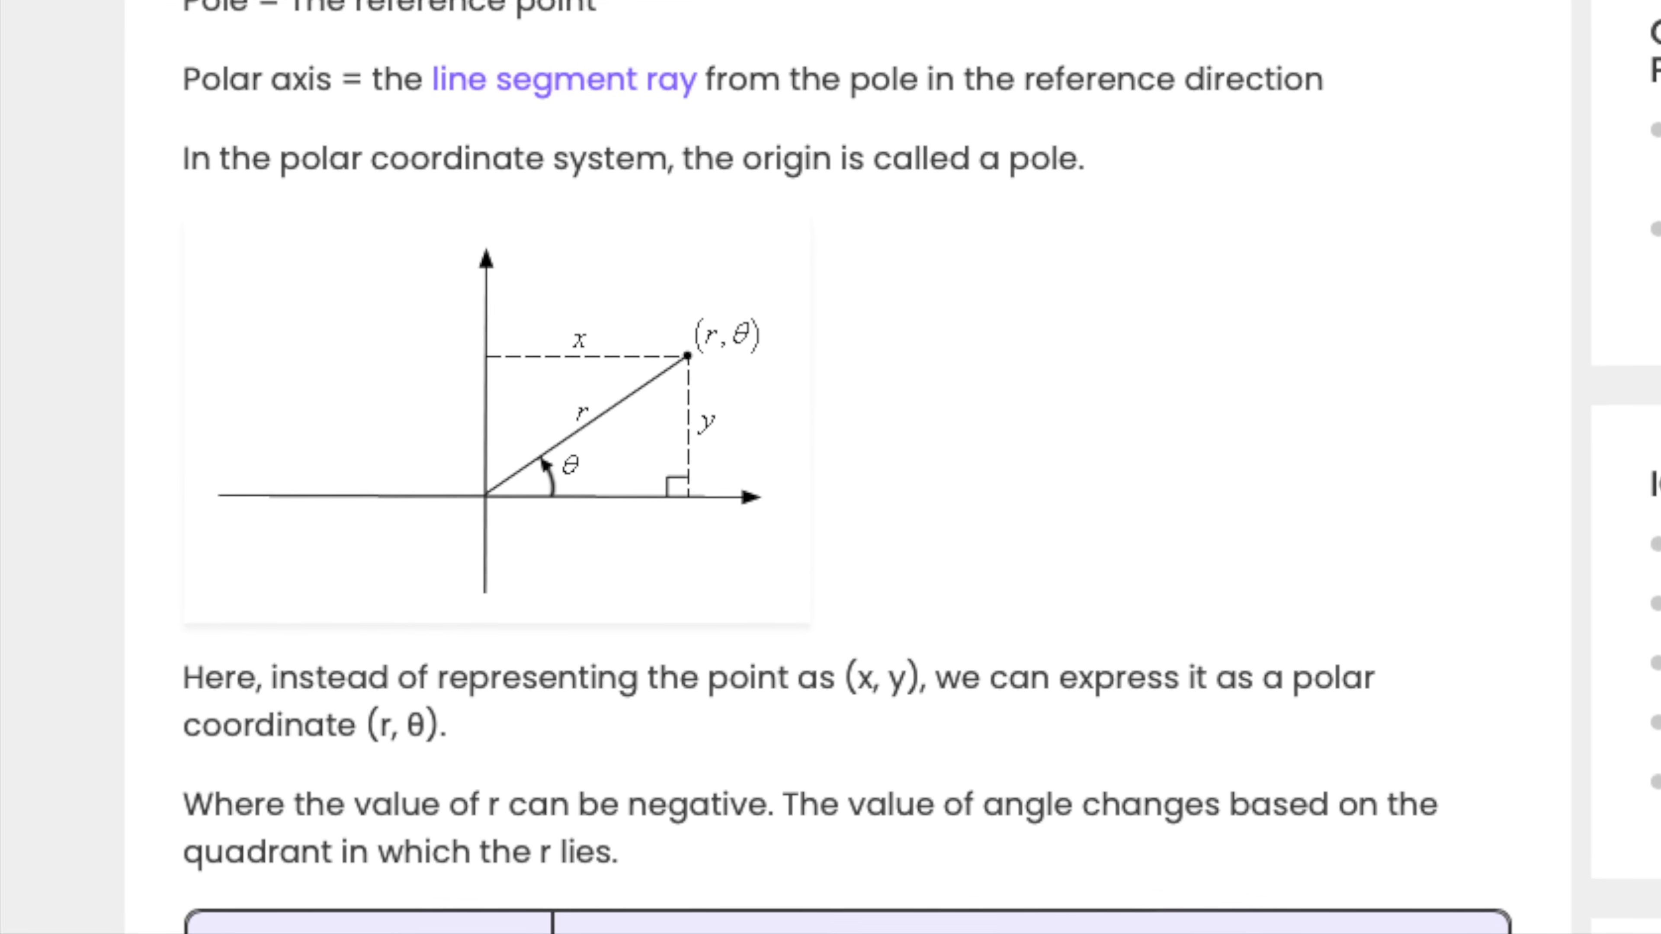